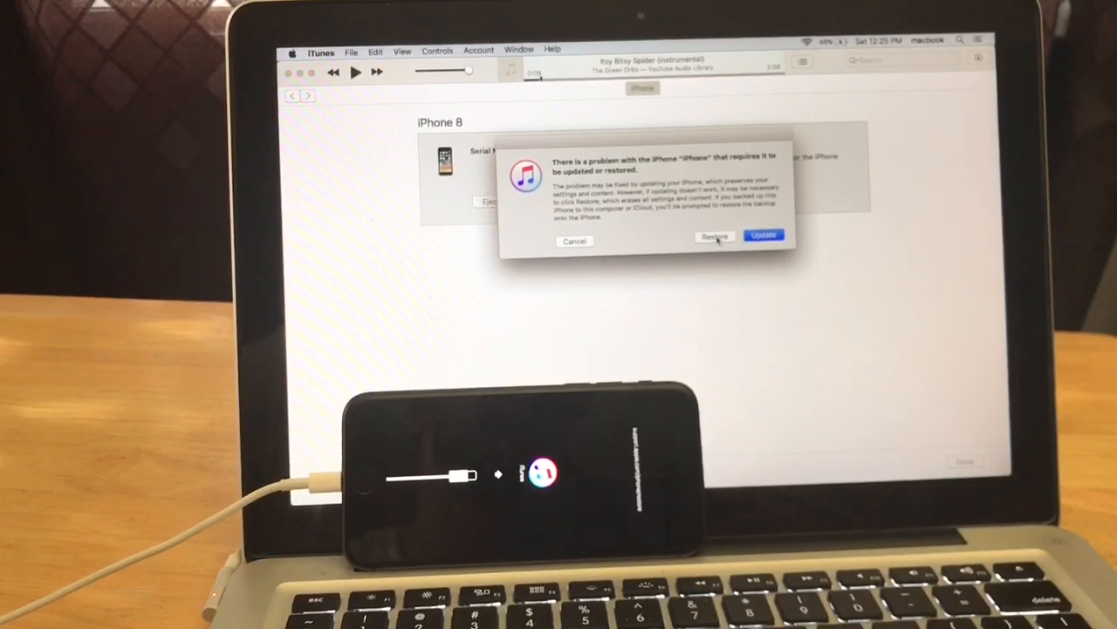
# Step: Choose Restore for the iPhone 8 and confirm erasing it to factory settings
pyautogui.click(714, 237)
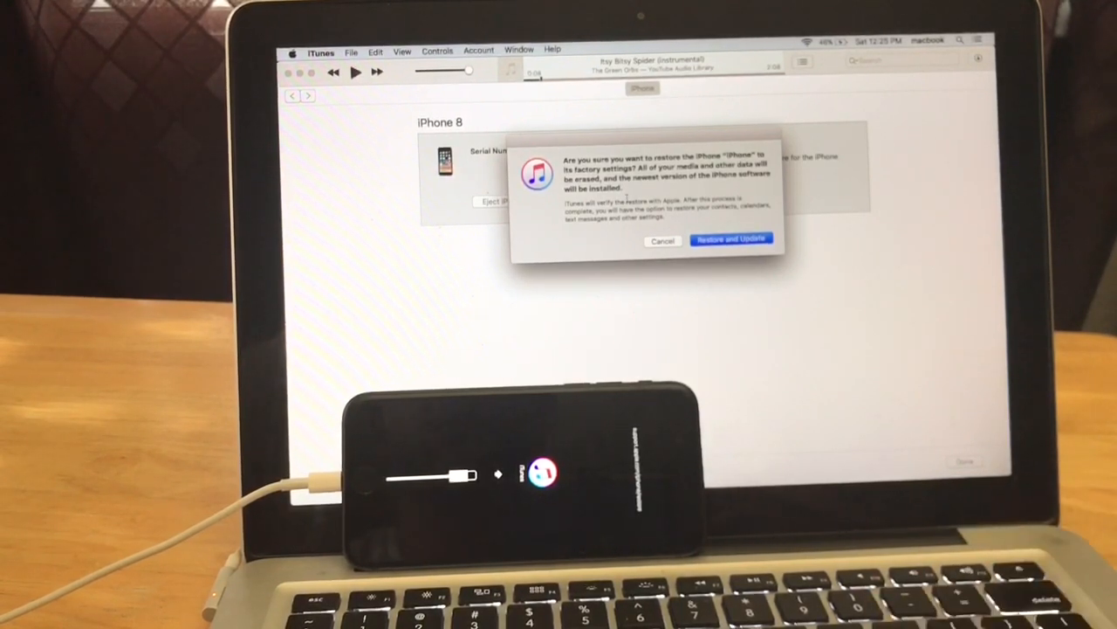
pyautogui.click(729, 238)
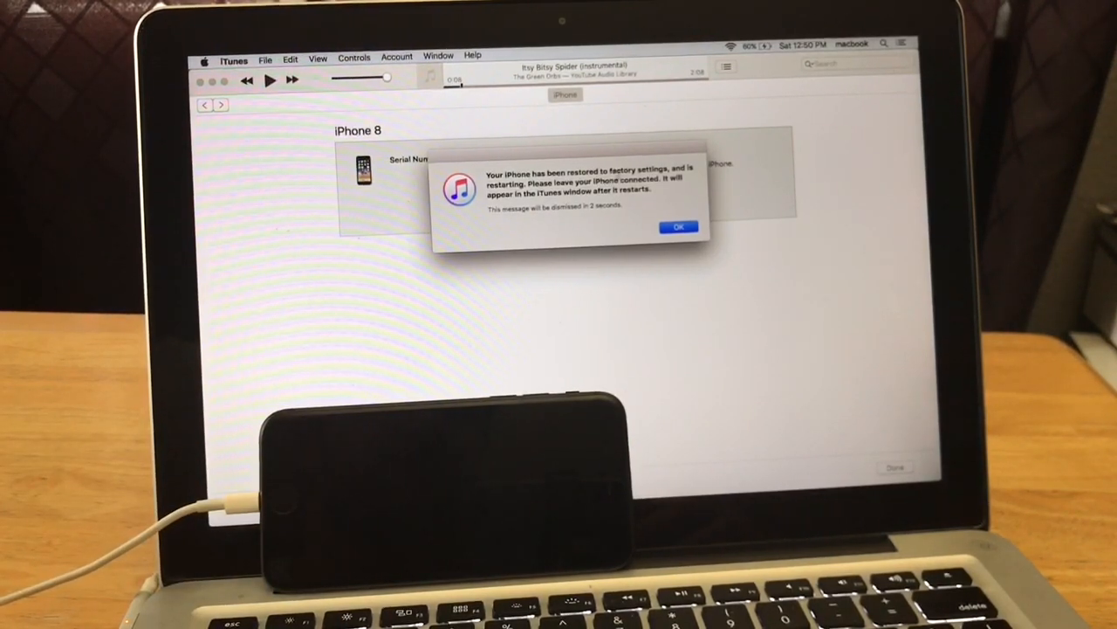
# Step: Dismiss the 'iPhone has been restored to factory settings' restart notice
pyautogui.click(678, 227)
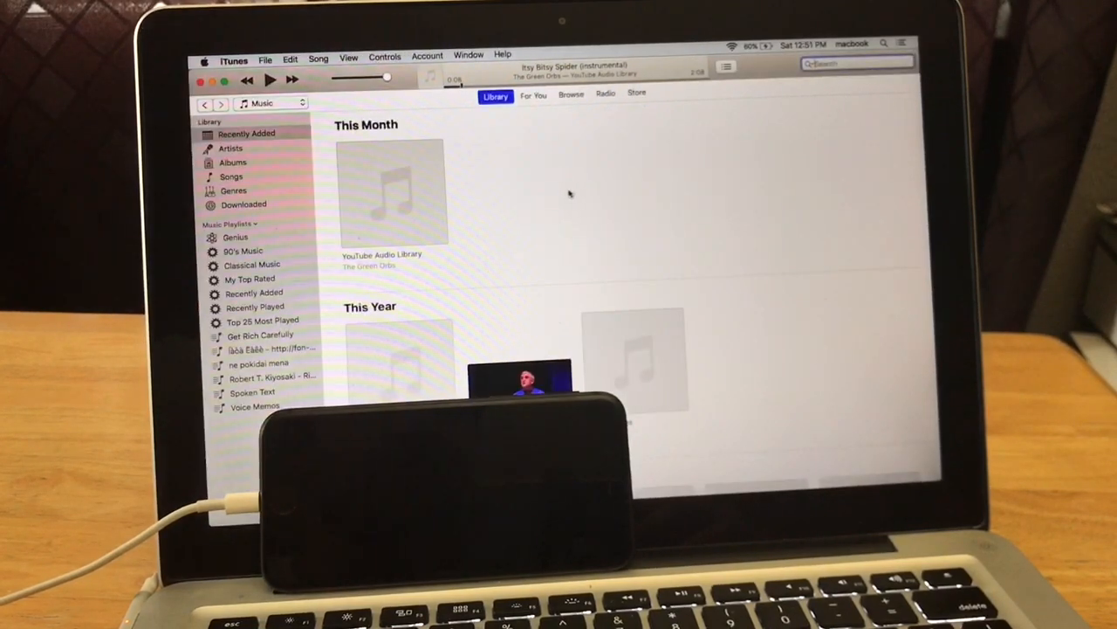